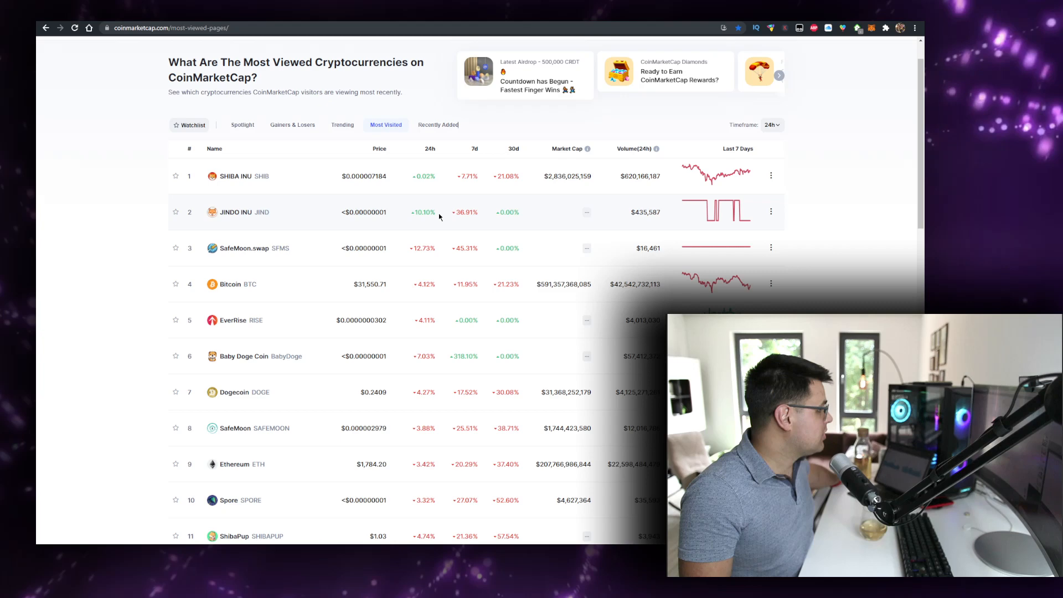
- Scroll down the CoinMarketCap Most Visited cryptocurrencies list, led by Shiba Inu
scroll("down", 3)
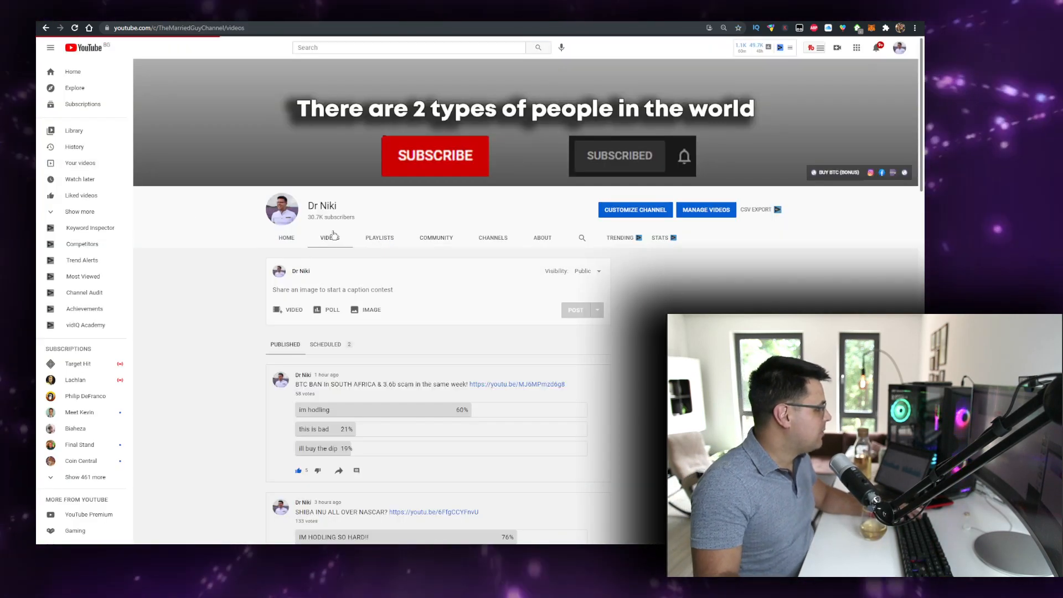
- Show the channel's videos, search the page for 'hedge' and scroll to the Shiba Inu hedge video
left_click(329, 238)
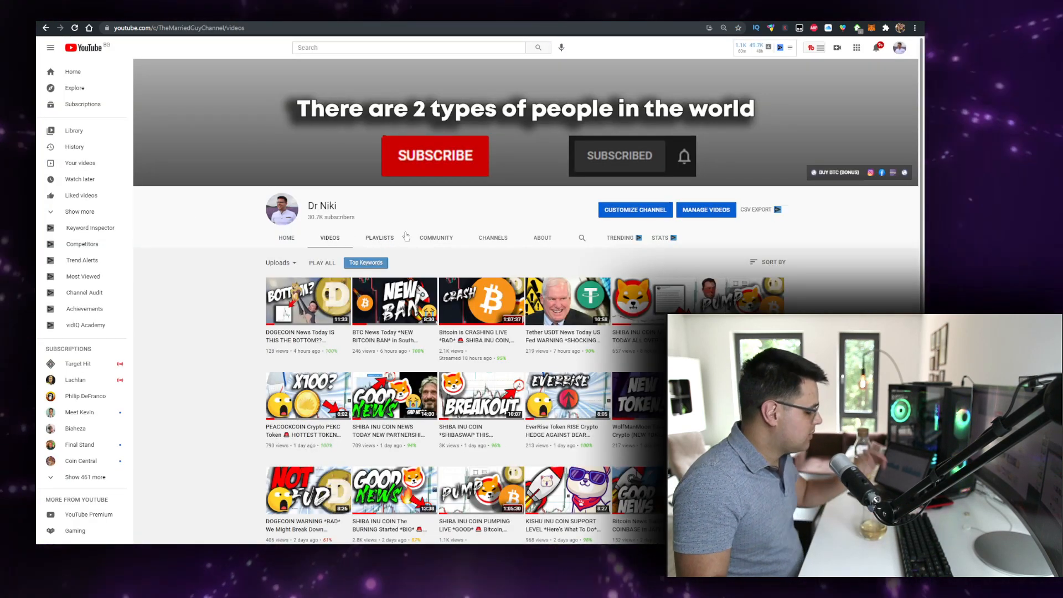
type("hedge")
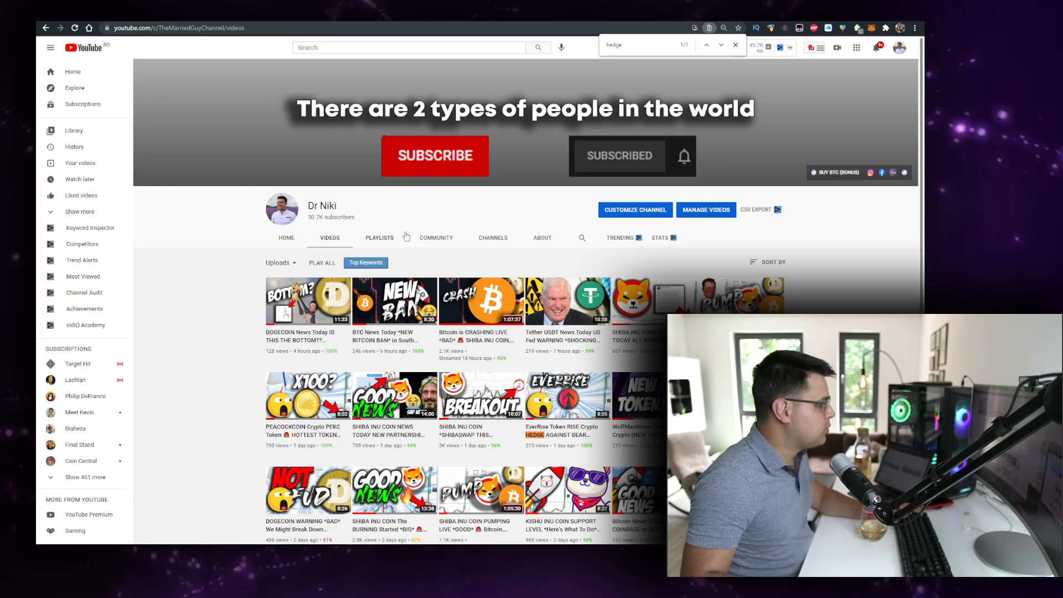
scroll("down", 3)
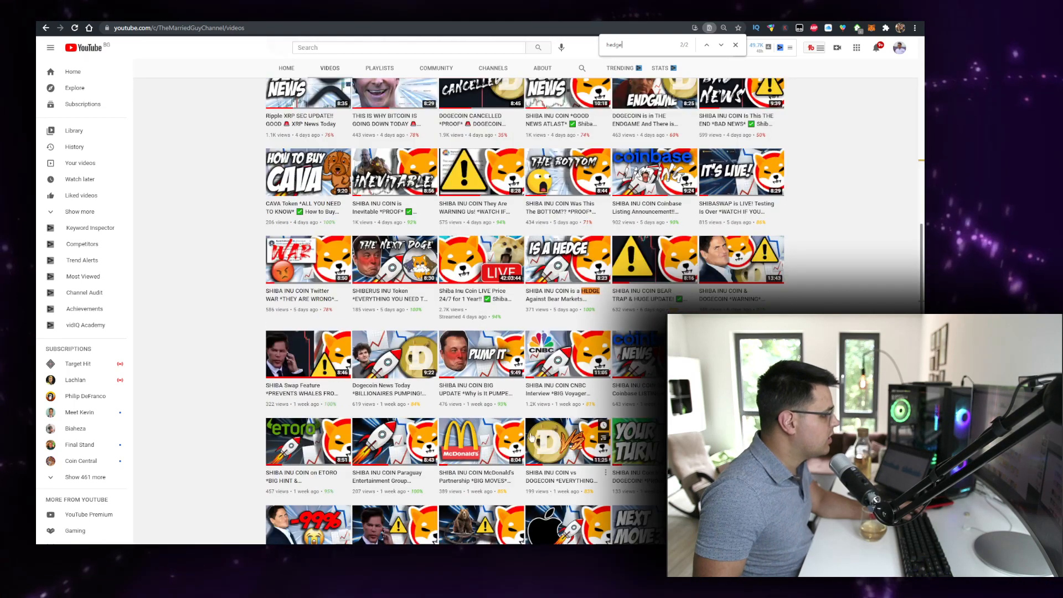
scroll("down", 3)
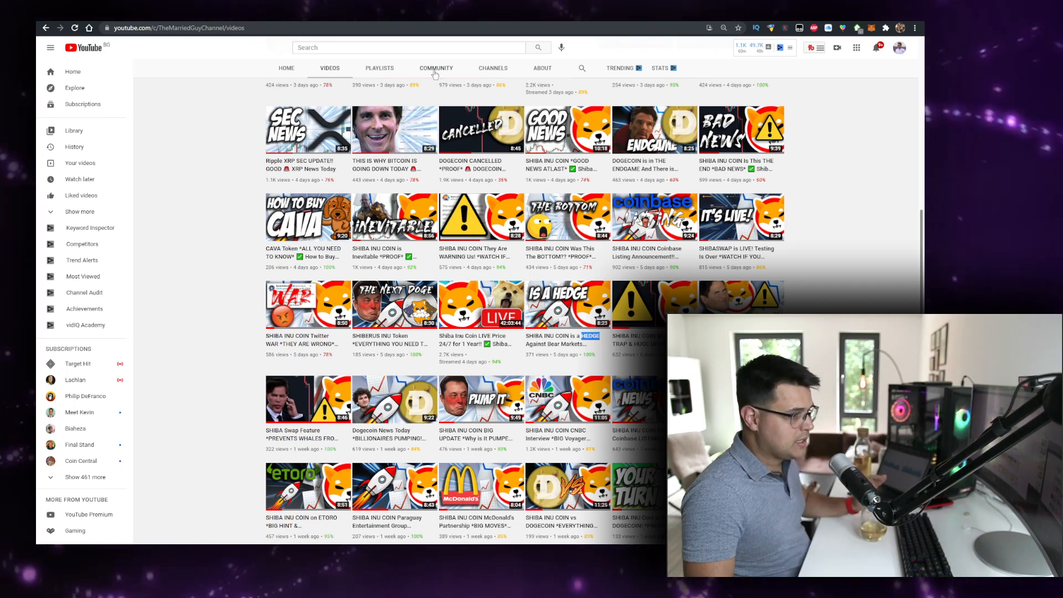
- Scroll the channel's Community posts through crypto polls down to the Shiba Inu and Everrise hedging posts
left_click(435, 68)
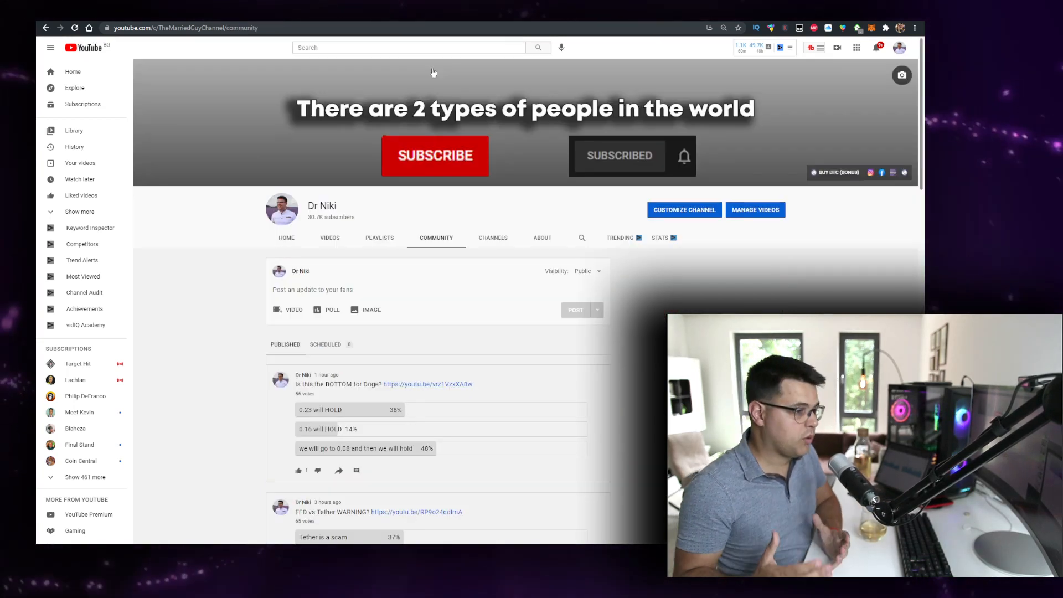
scroll("down", 3)
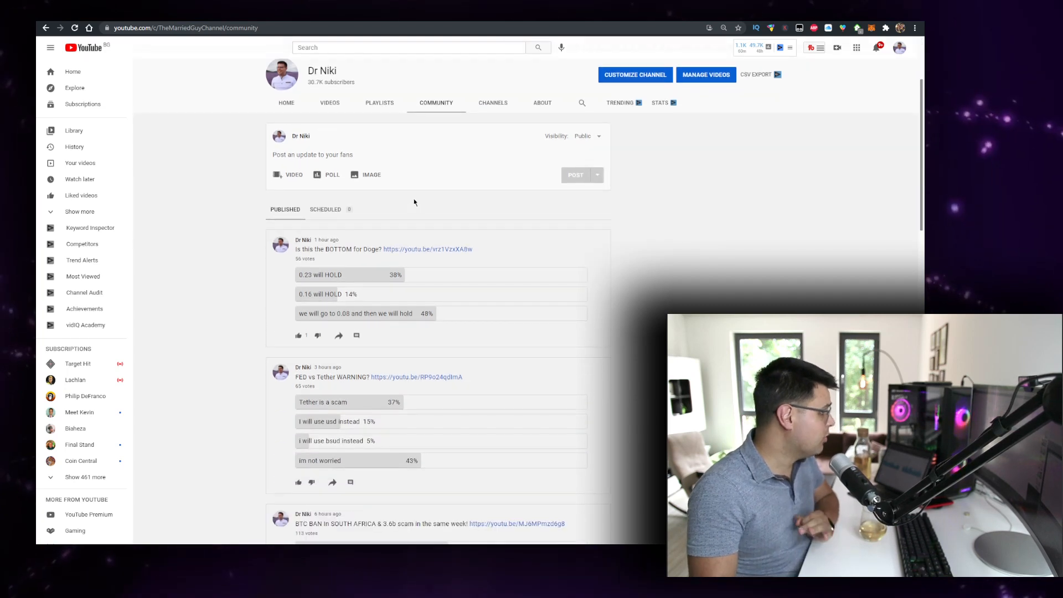
scroll("down", 3)
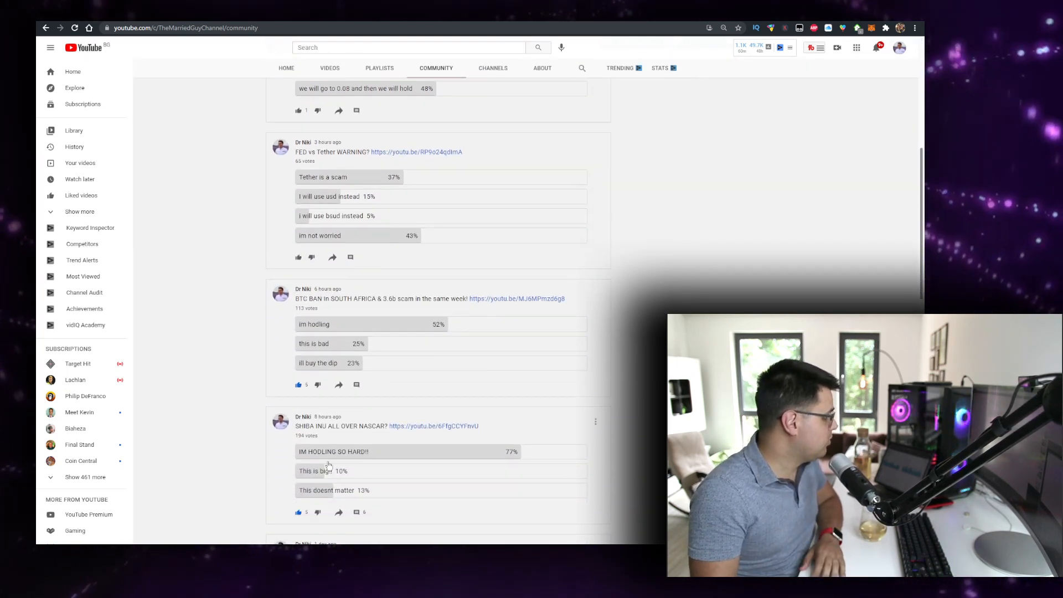
scroll("down", 3)
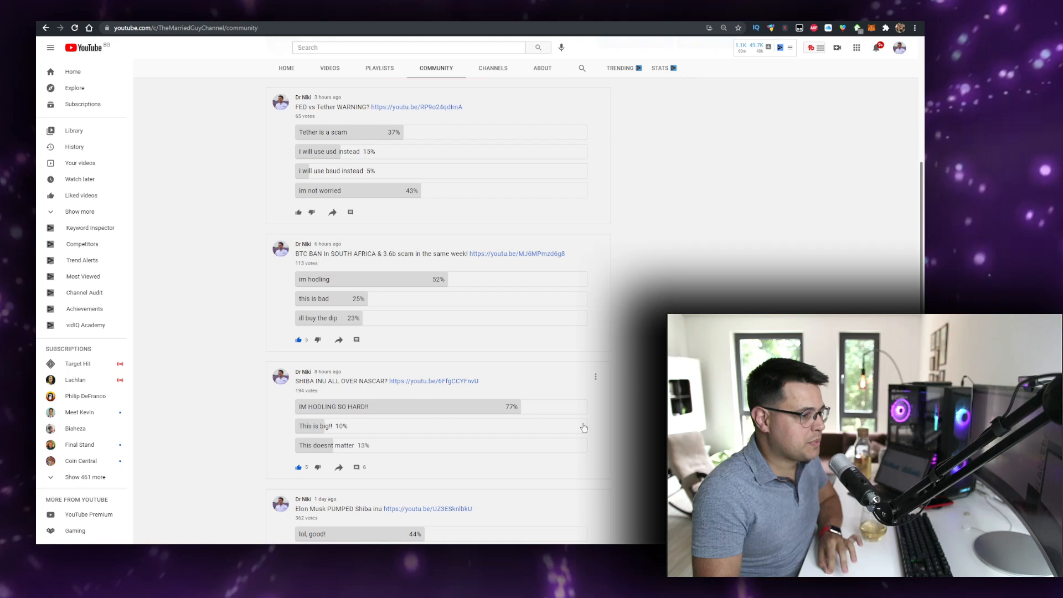
mouse_move(366, 438)
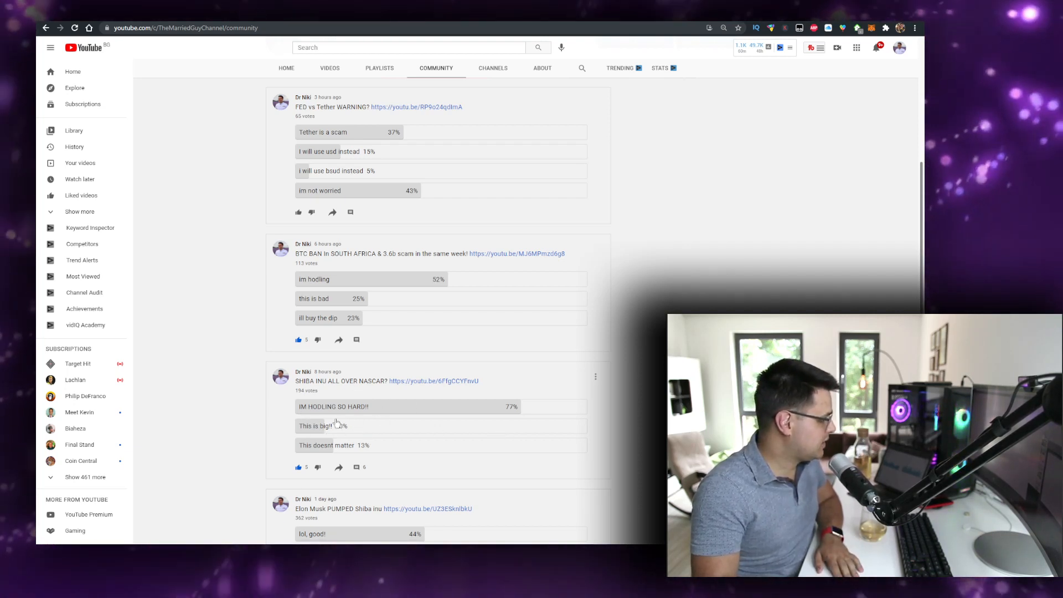
scroll("down", 3)
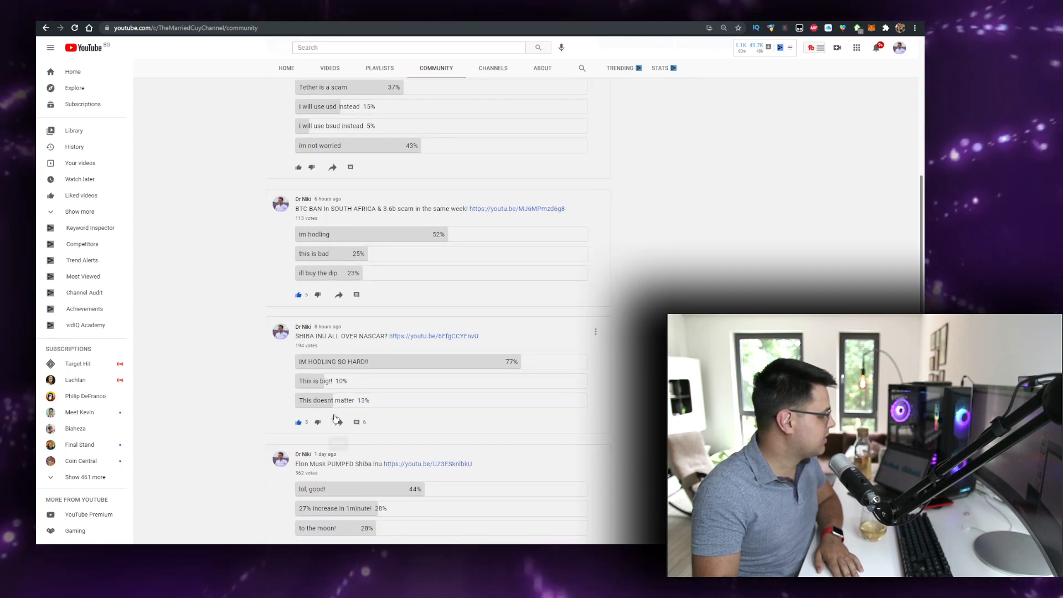
scroll("down", 3)
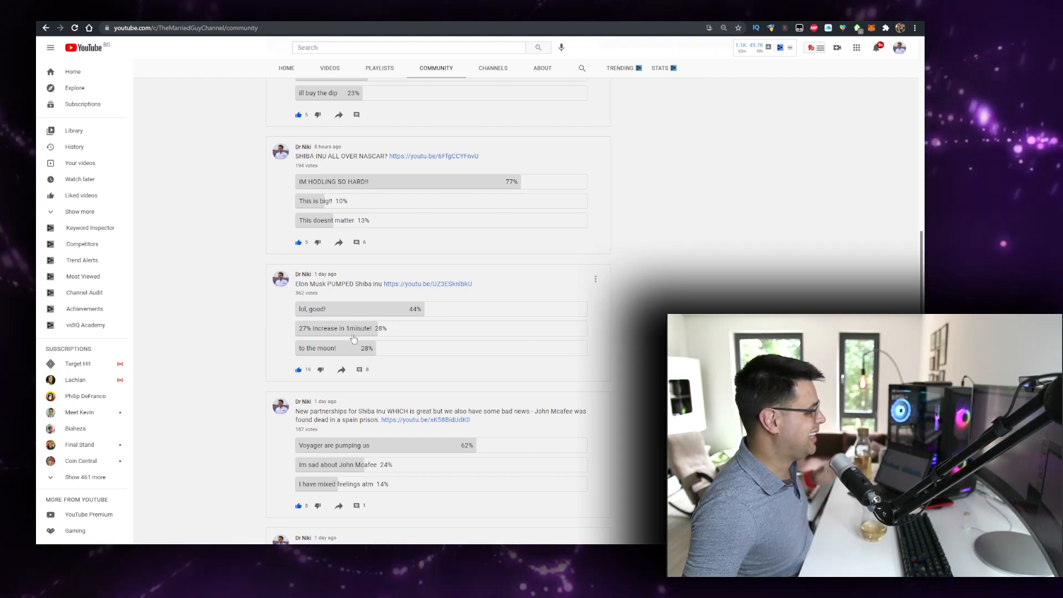
scroll("down", 3)
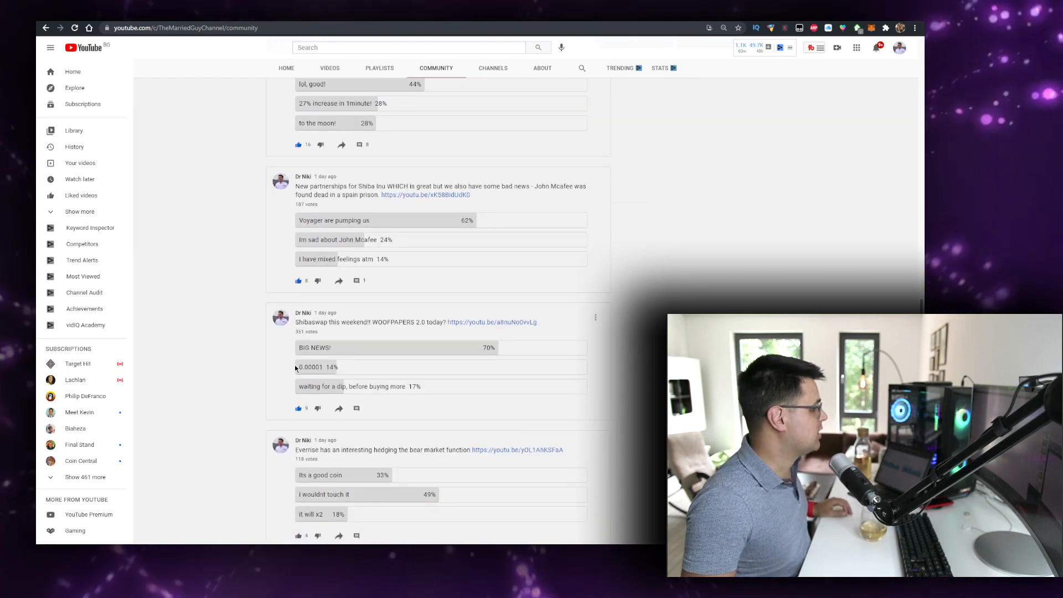
mouse_move(315, 290)
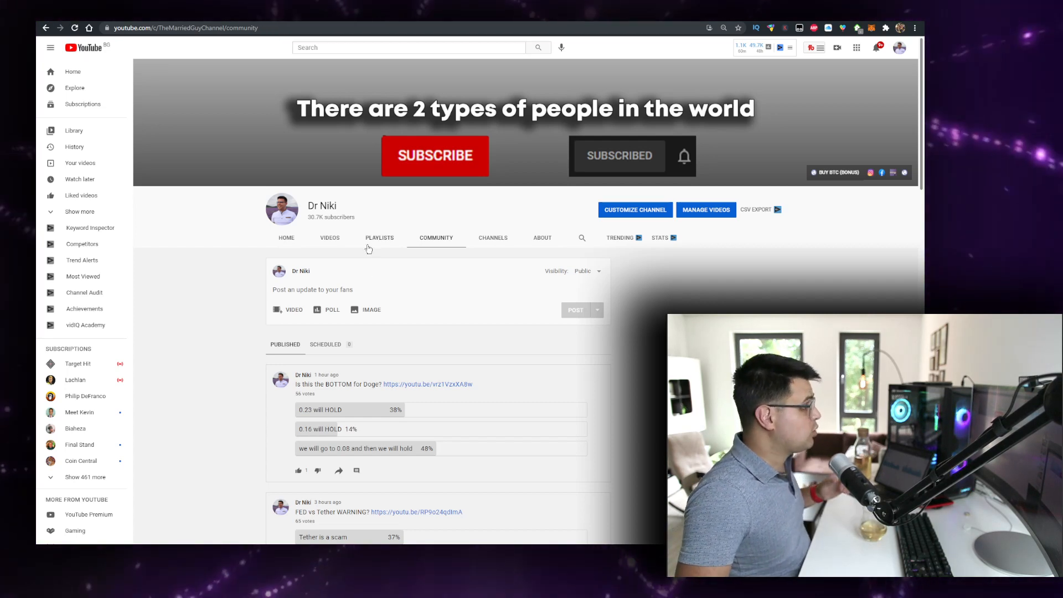
- Return to the channel's Videos tab showing recent crypto uploads
left_click(329, 237)
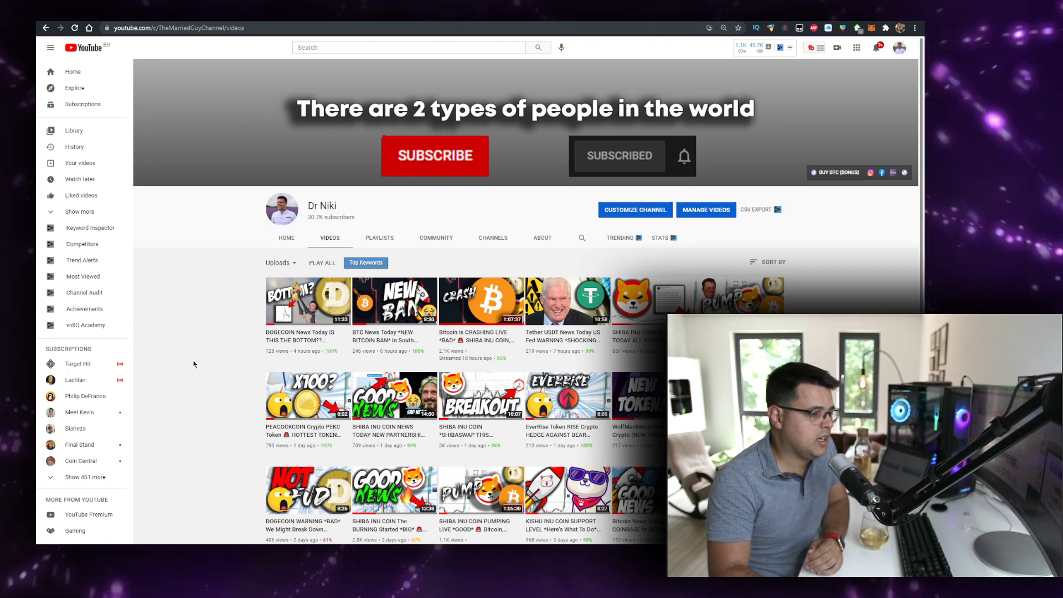
mouse_move(115, 441)
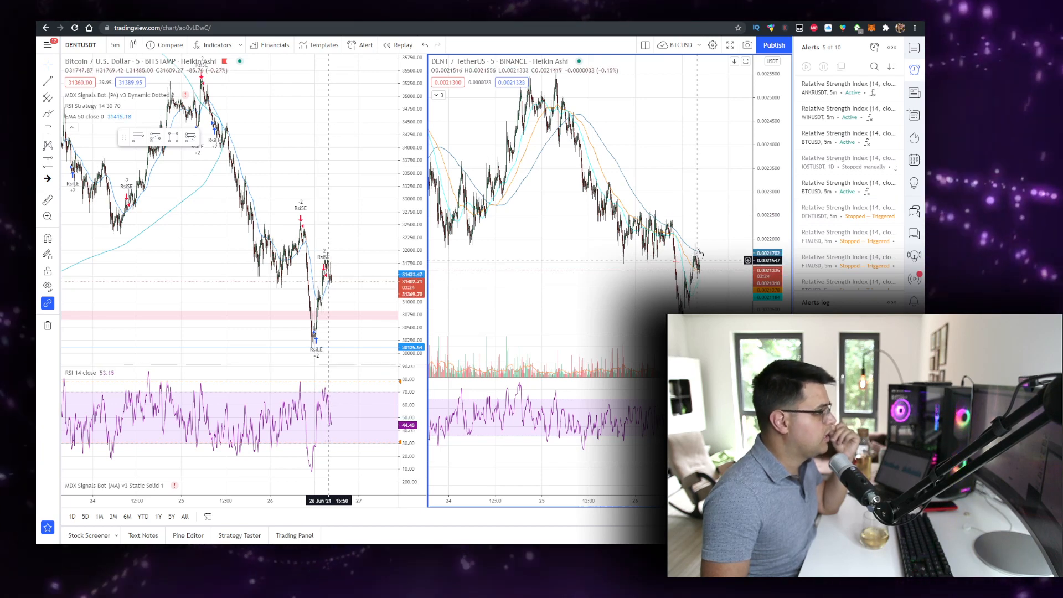
mouse_move(848, 212)
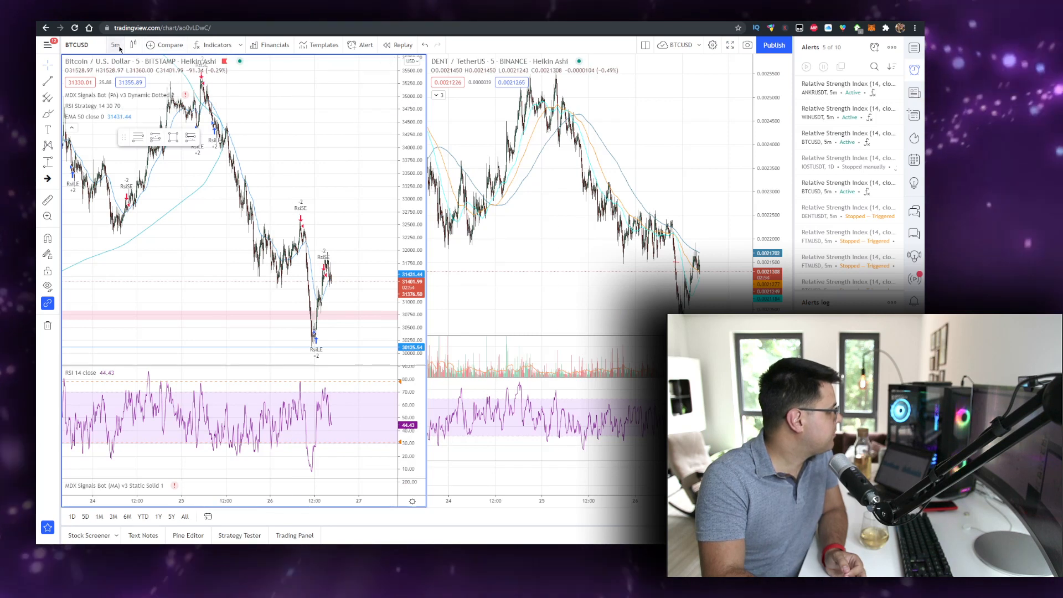
- Open the Bitcoin chart's timeframe list in TradingView
left_click(115, 45)
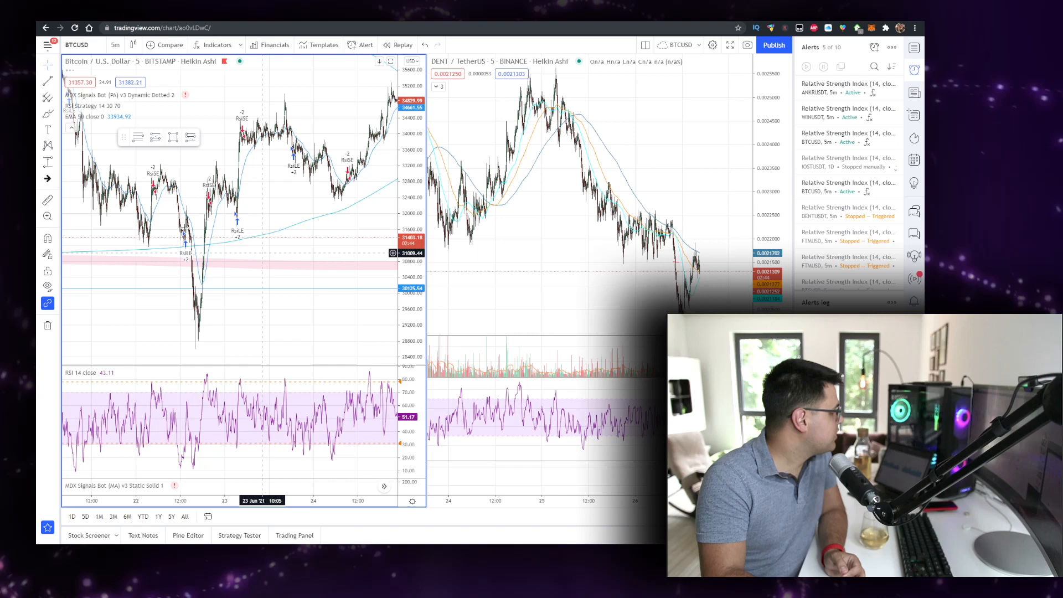
left_click(115, 45)
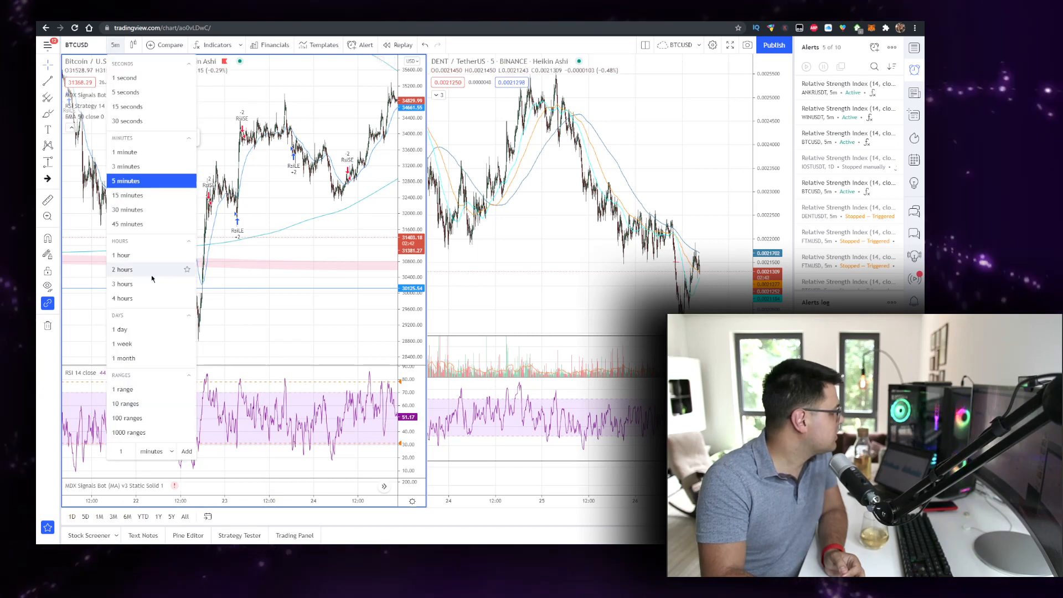
left_click(120, 329)
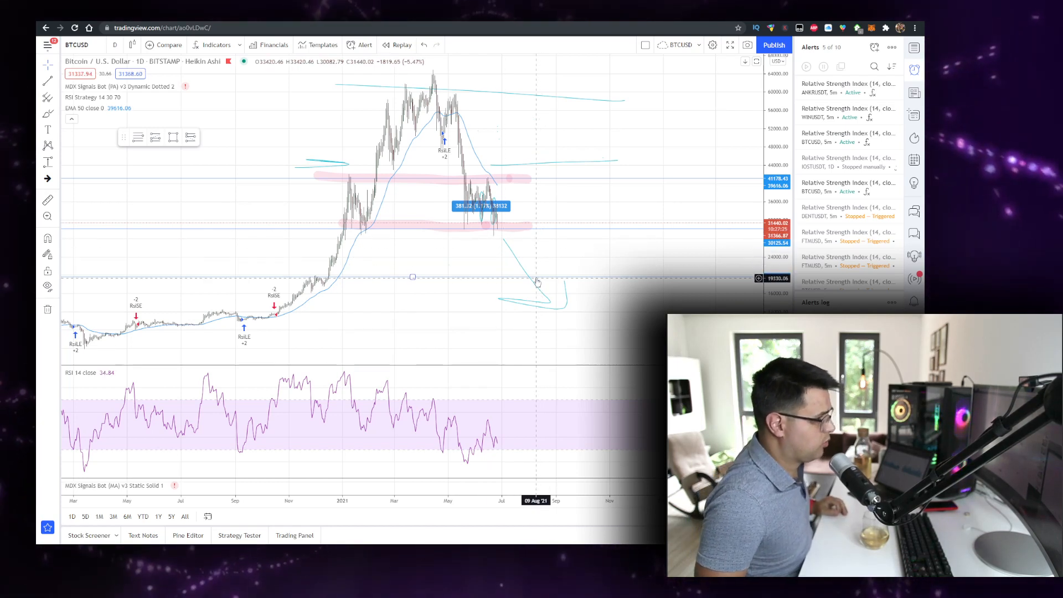
mouse_move(525, 268)
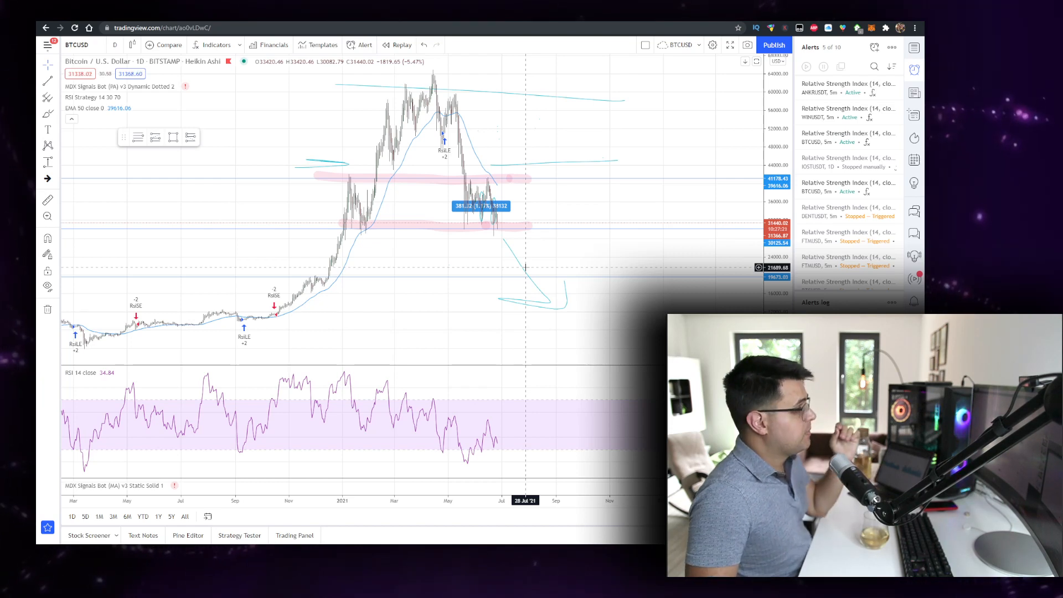
right_click(527, 196)
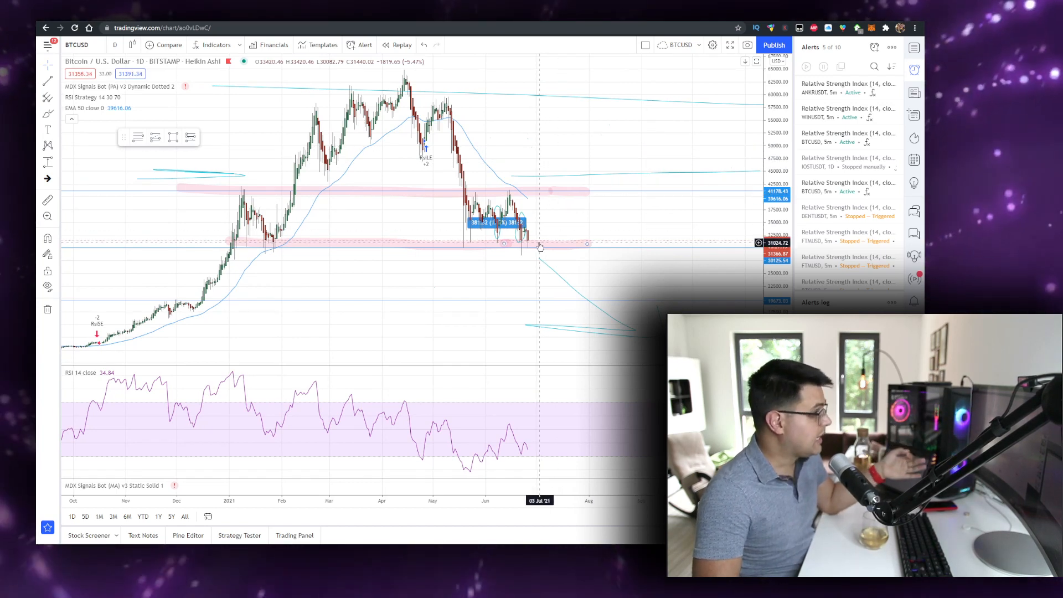
mouse_move(552, 197)
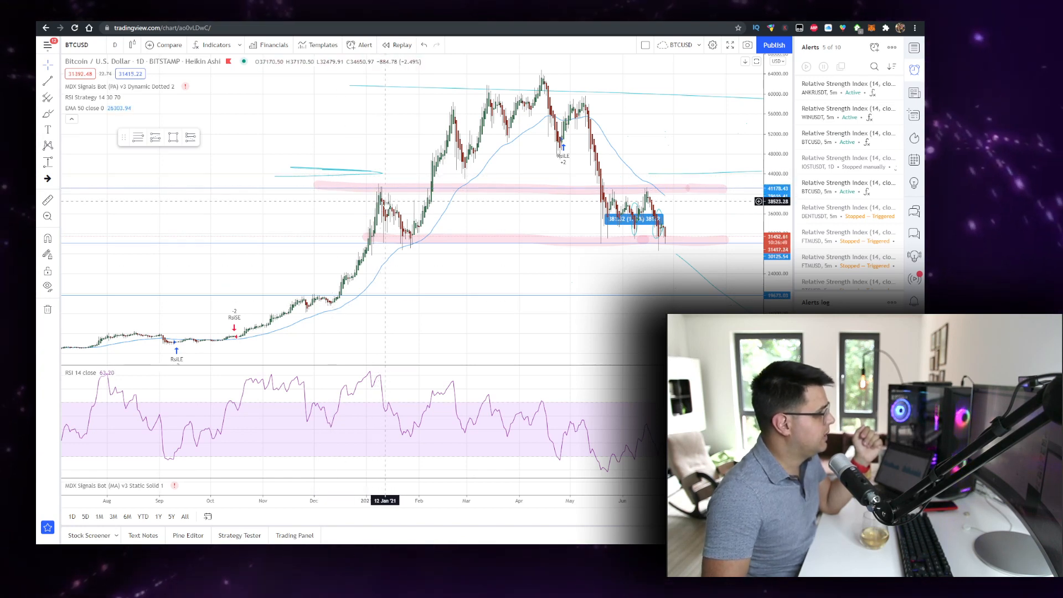
mouse_move(323, 292)
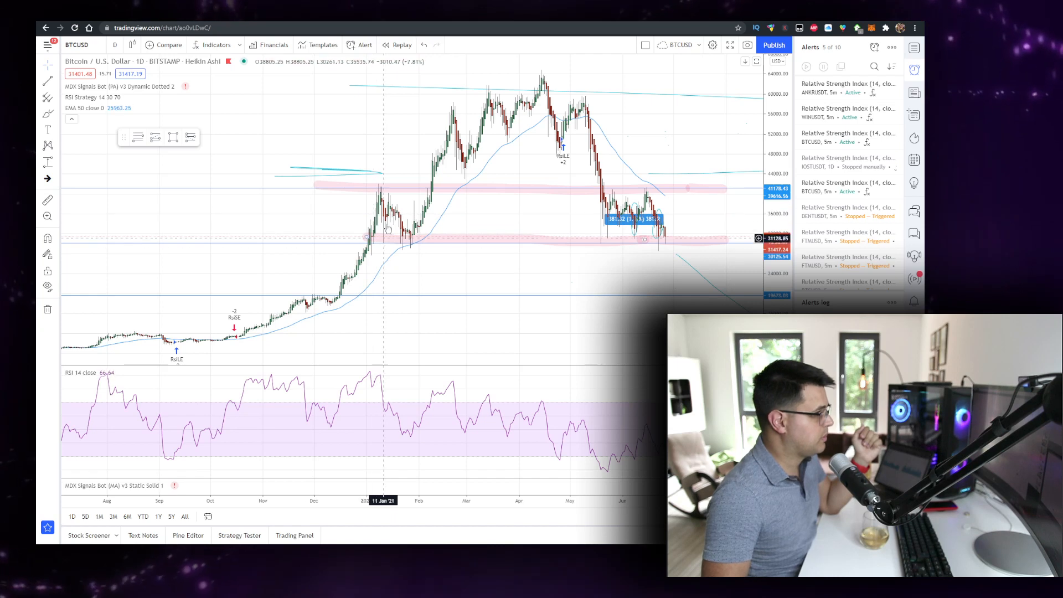
mouse_move(386, 228)
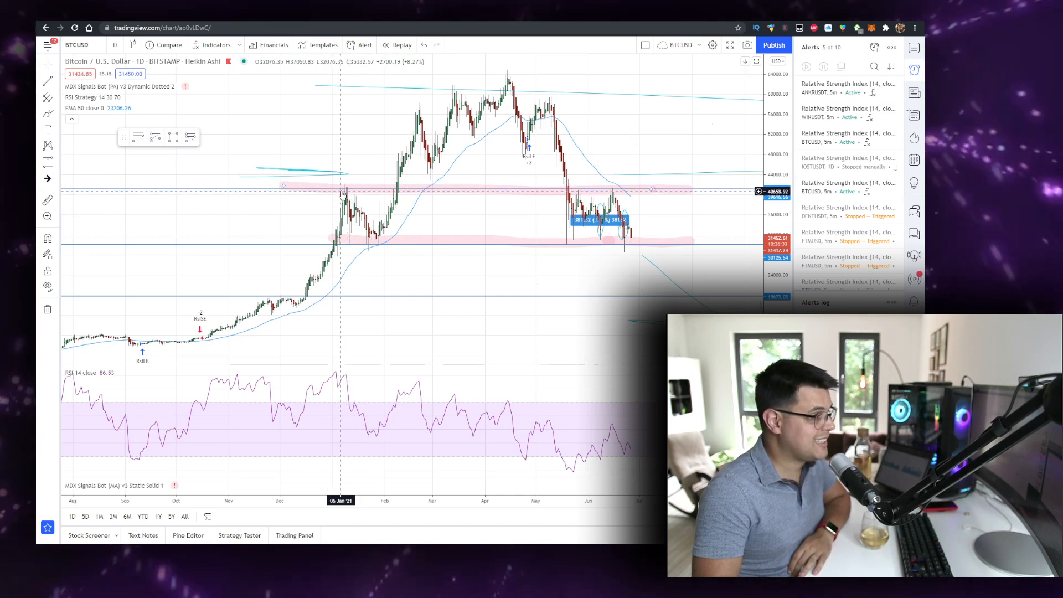
mouse_move(336, 196)
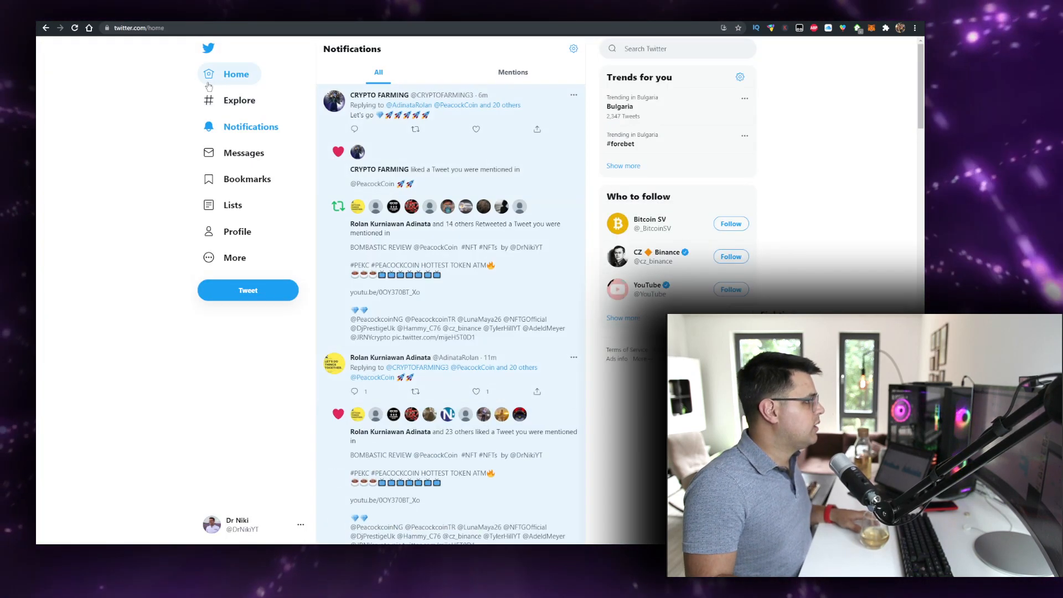
- Open Twitter Notifications to view recent replies, likes and retweets
left_click(235, 74)
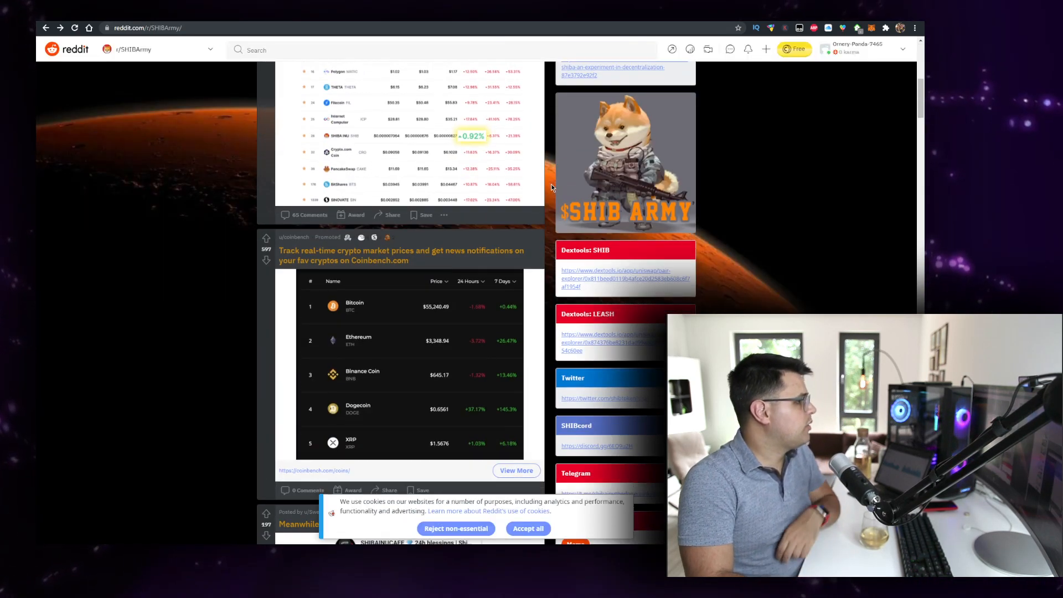
- Scroll the r/SHIBArmy feed past holder-count and Voyager promo posts
scroll("down", 3)
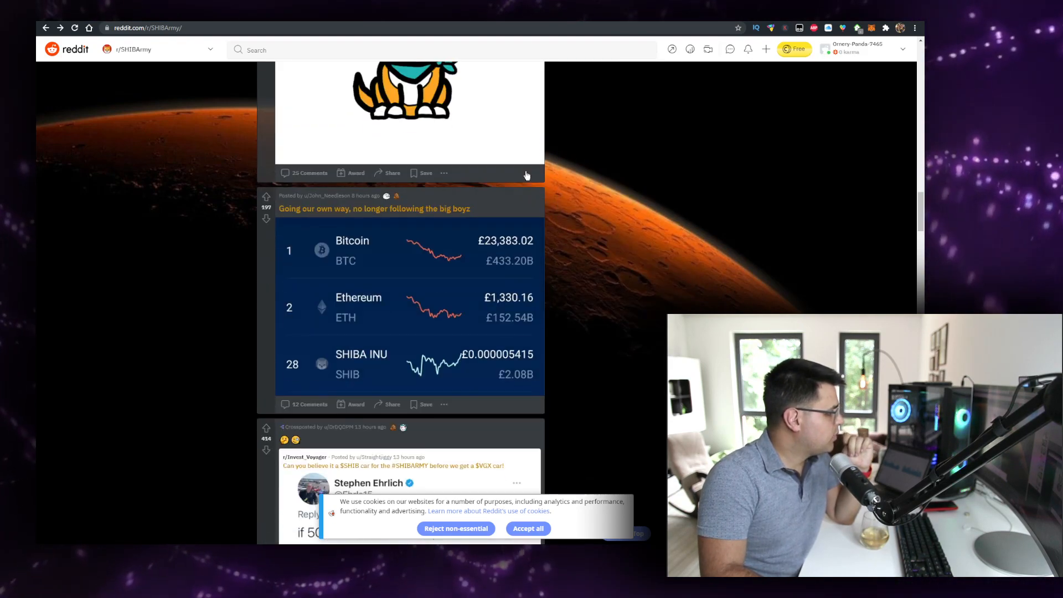
scroll("down", 3)
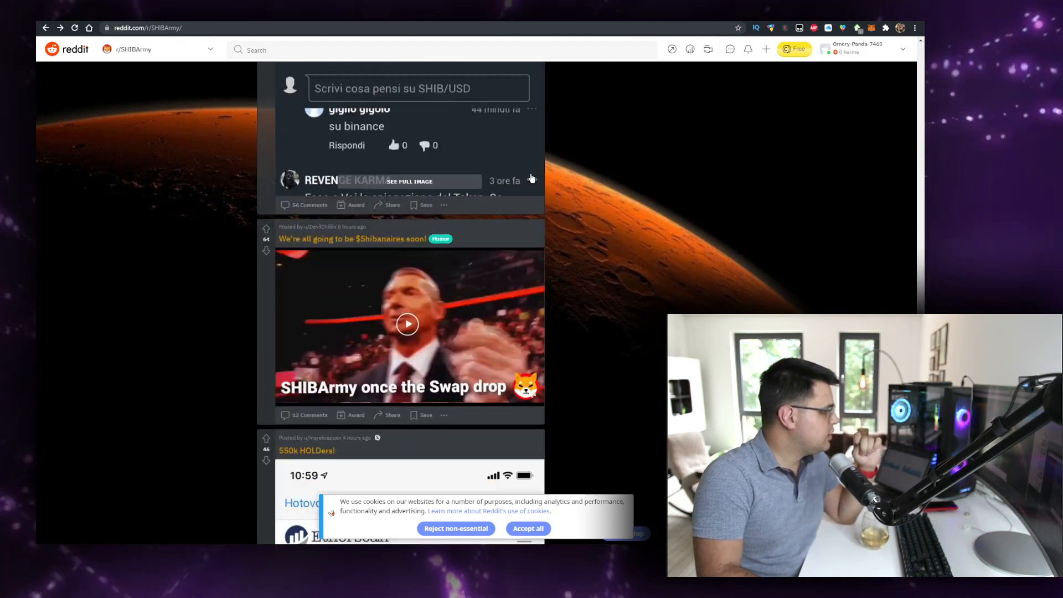
scroll("down", 3)
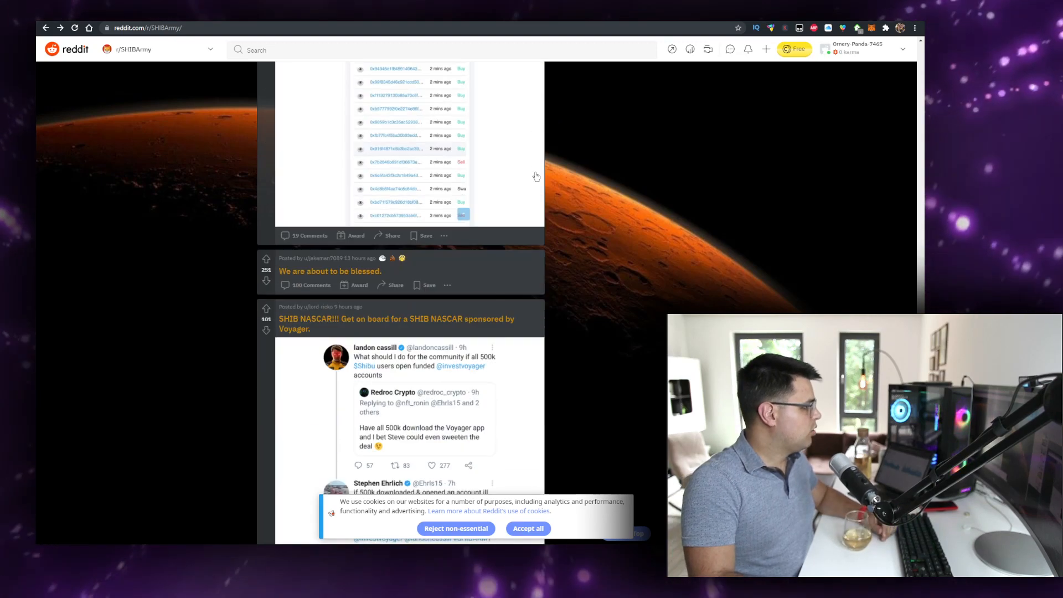
scroll("down", 3)
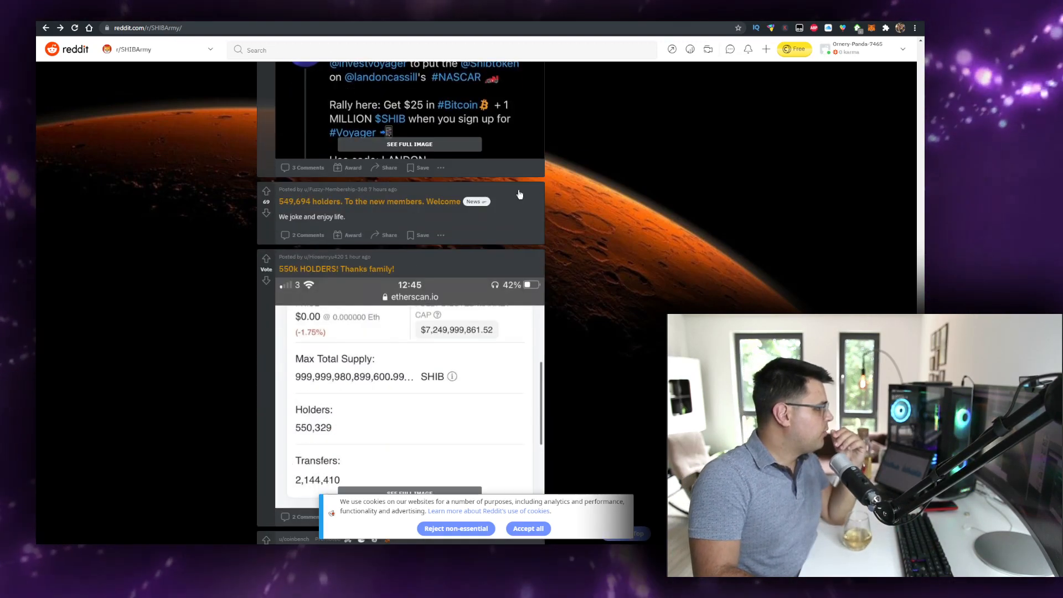
scroll("down", 3)
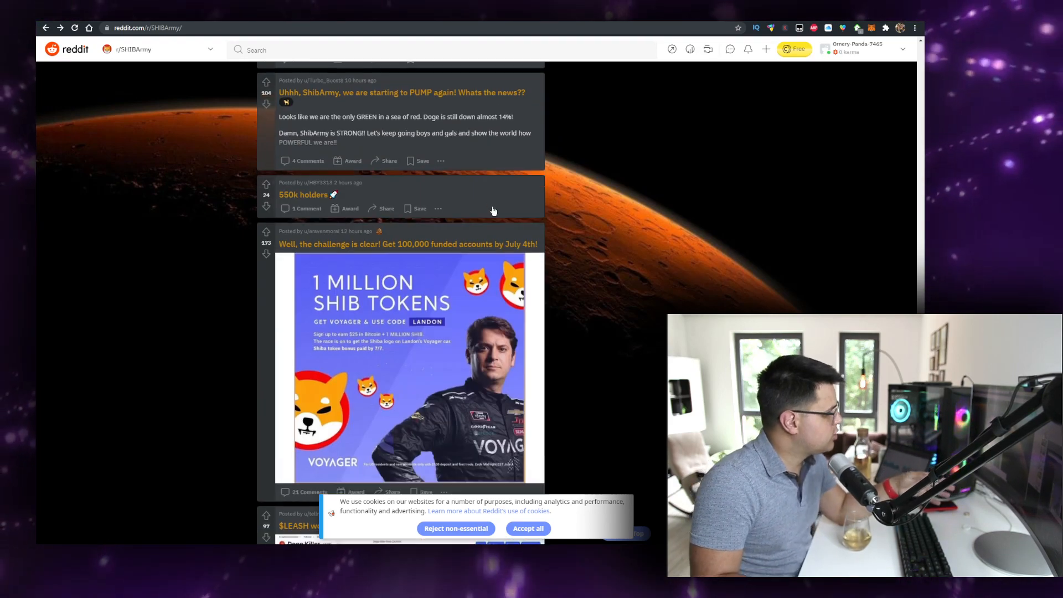
scroll("down", 3)
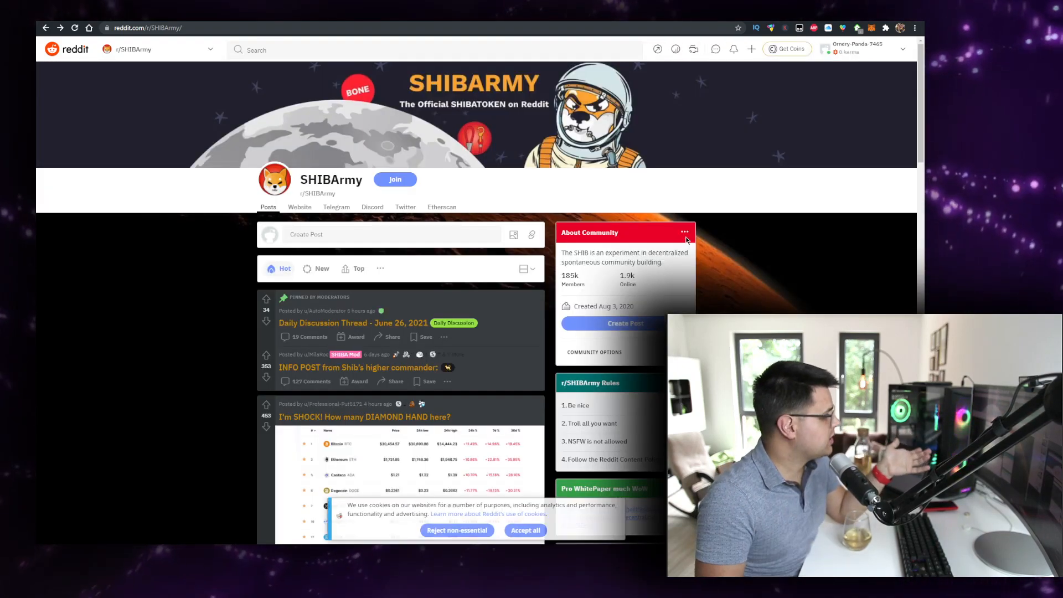
scroll("down", 3)
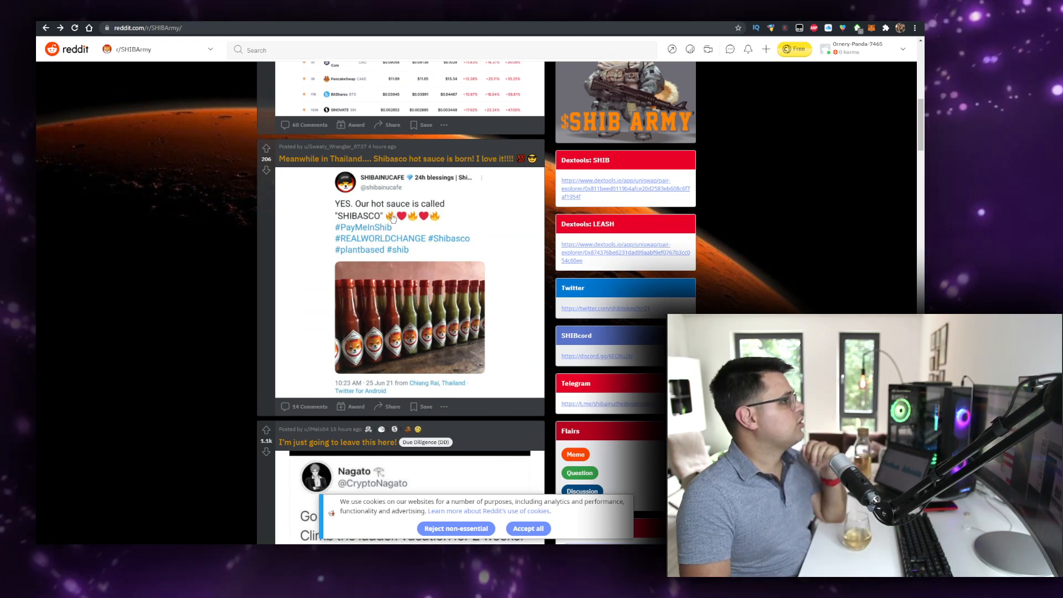
mouse_move(372, 253)
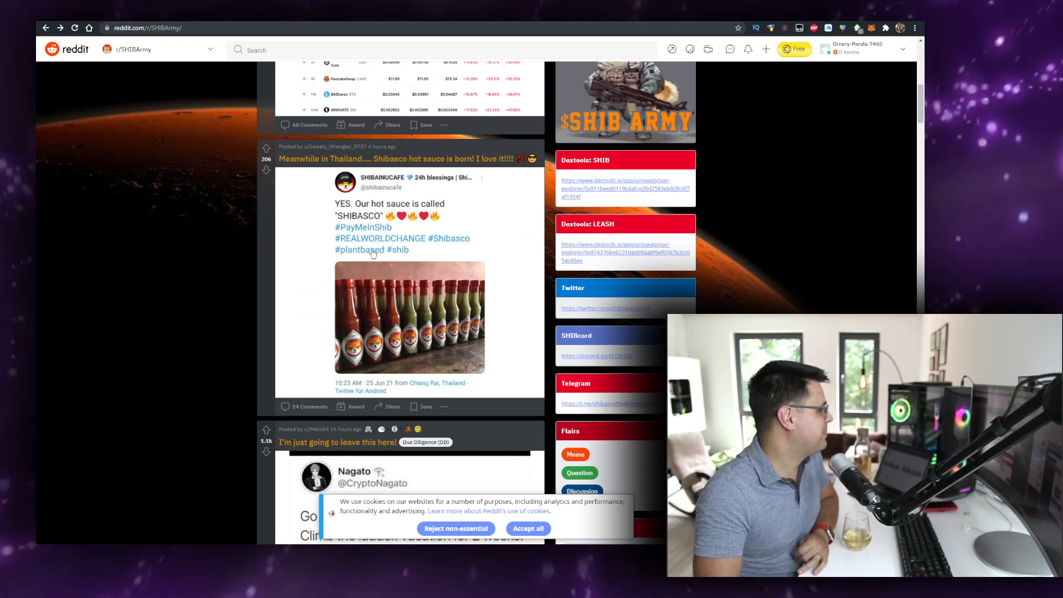
scroll("down", 3)
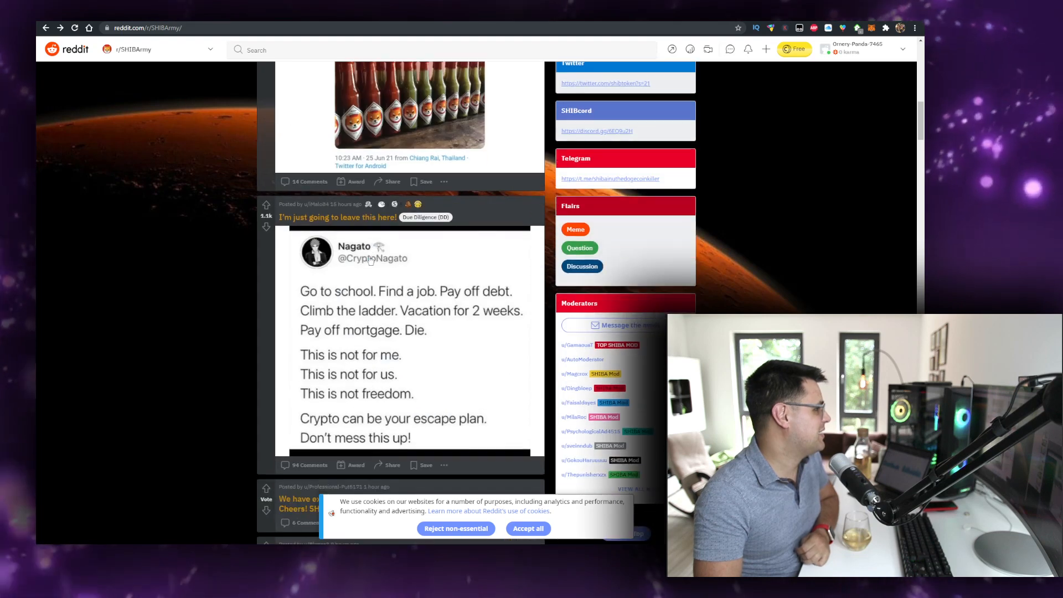
scroll("down", 3)
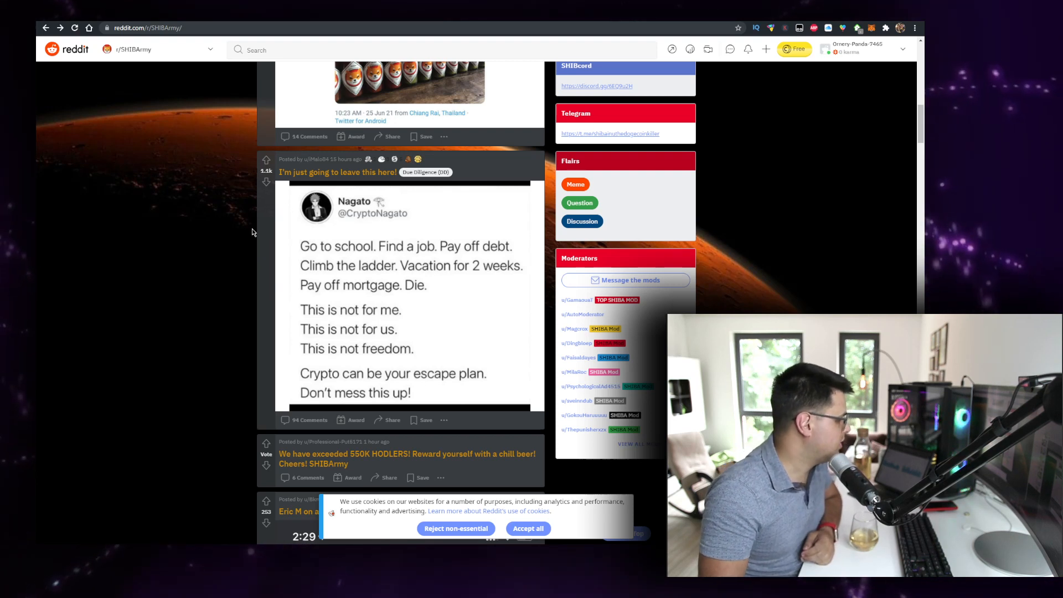
mouse_move(392, 460)
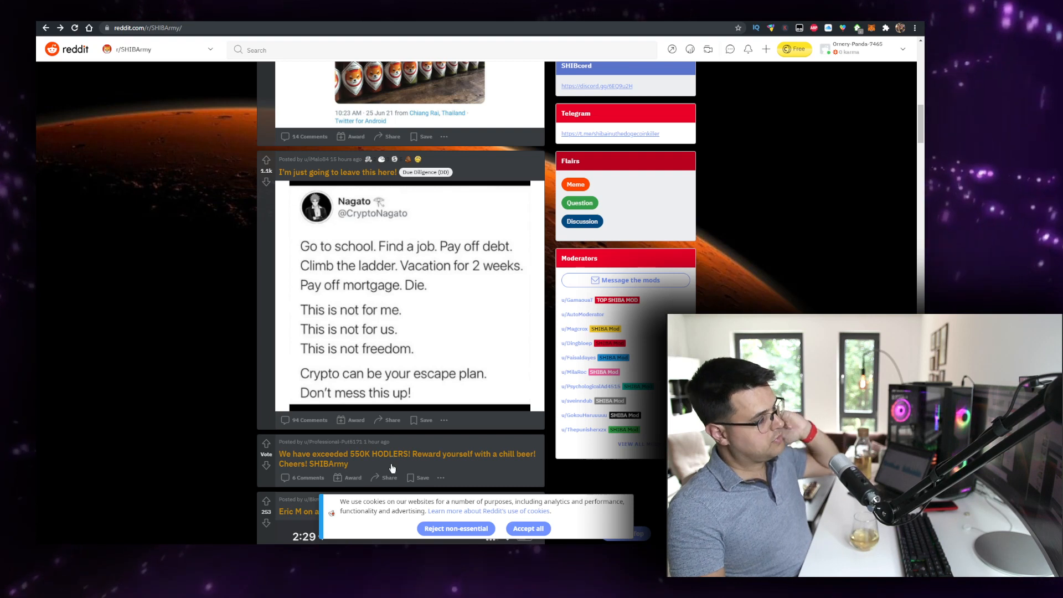
mouse_move(383, 383)
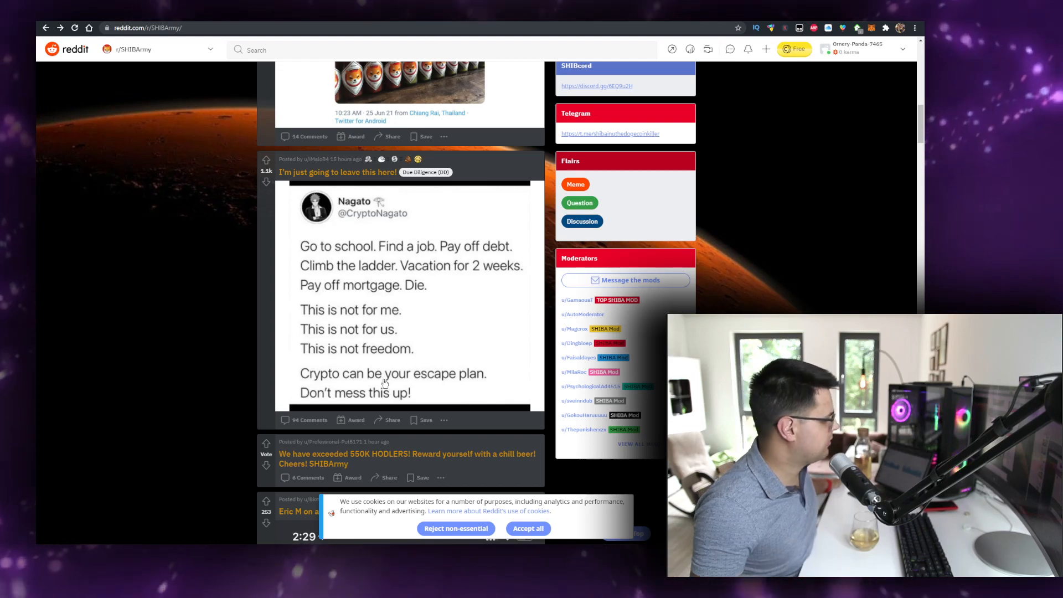
scroll("down", 3)
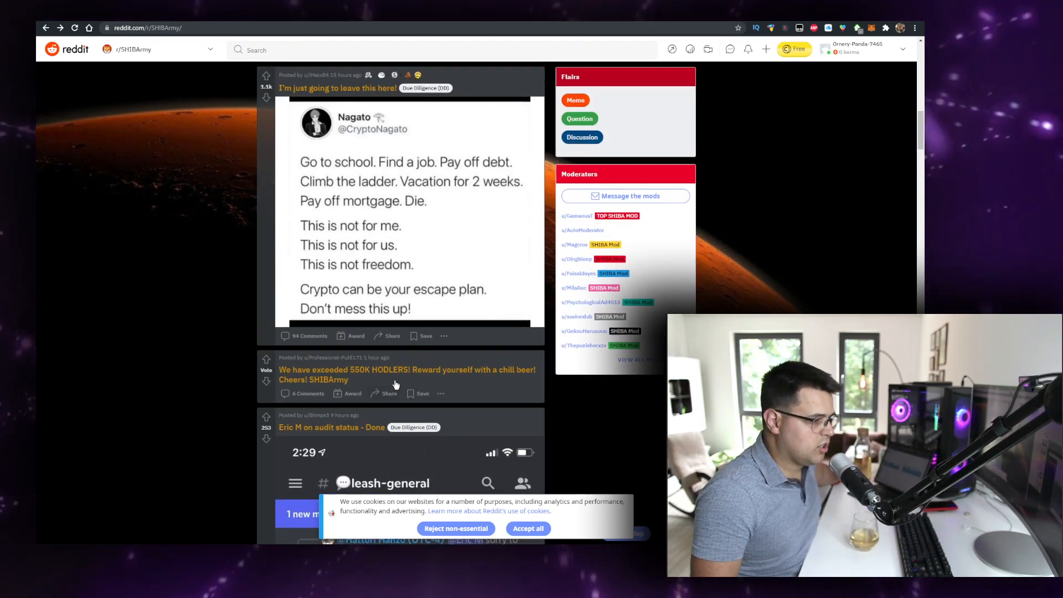
scroll("down", 3)
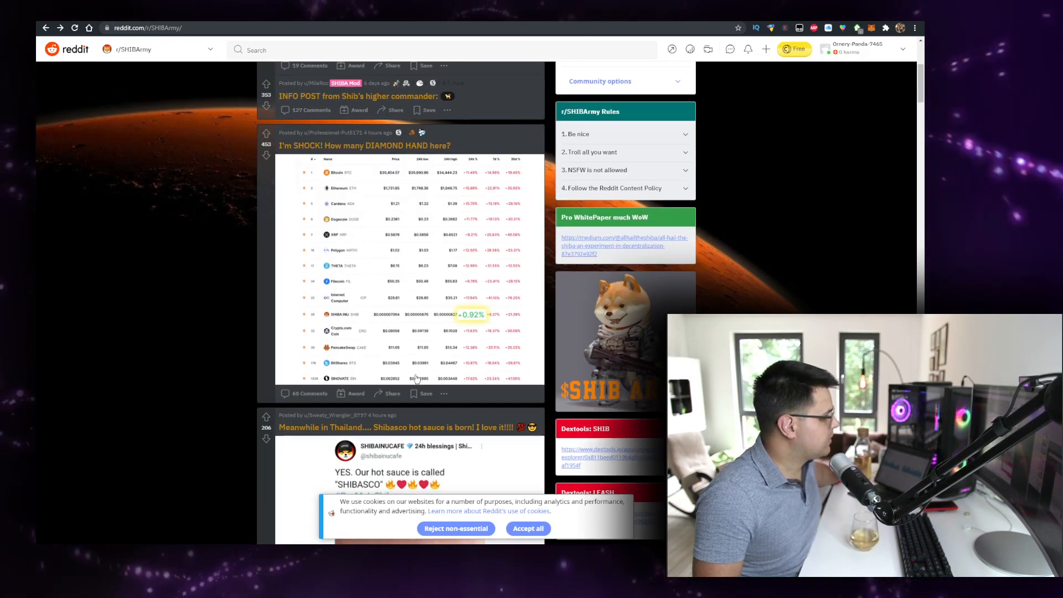
scroll("down", 3)
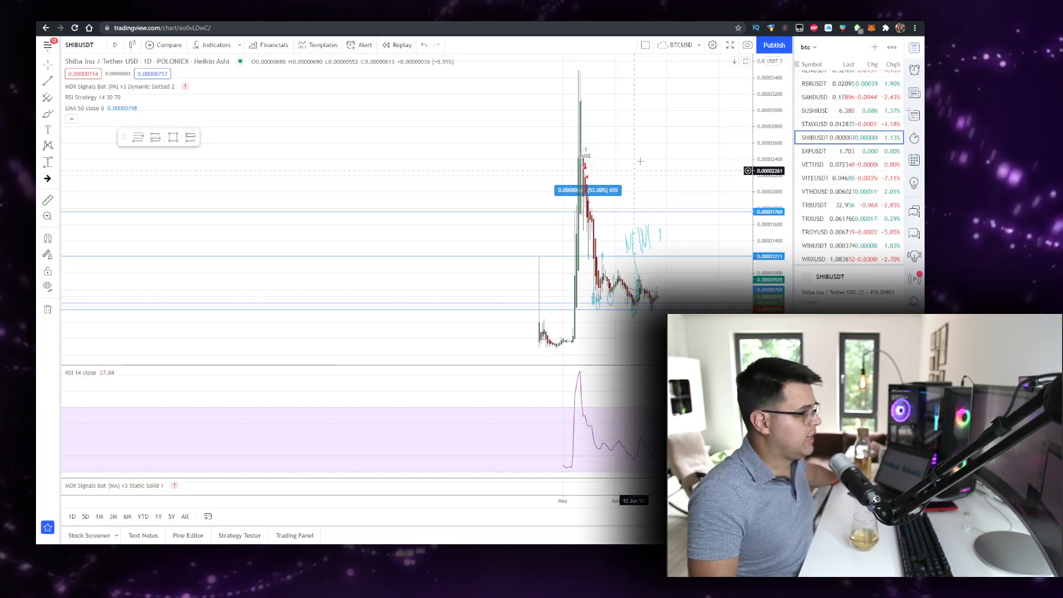
- Go back to TradingView and the SHIBUSDT daily chart
left_click(116, 45)
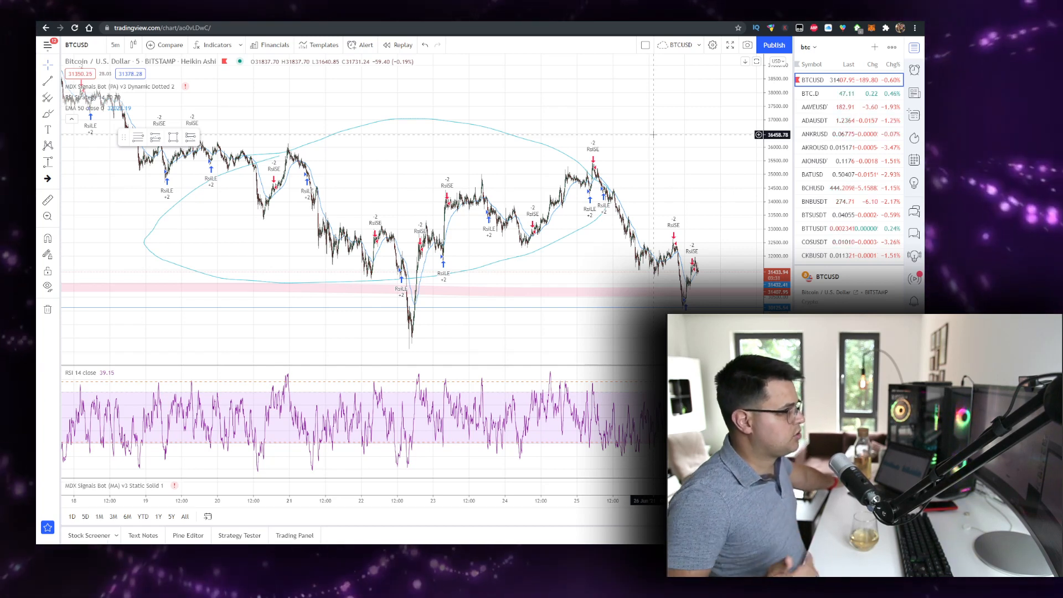
- Switch the chart from BTCUSD to the BTC.D dominance chart via the watchlist
left_click(812, 93)
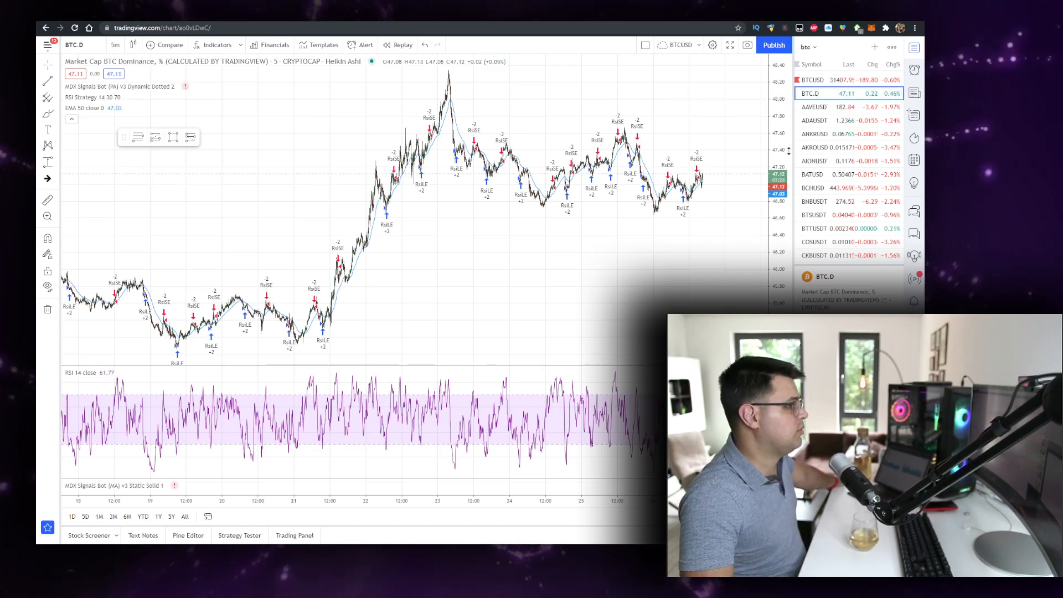
mouse_move(621, 186)
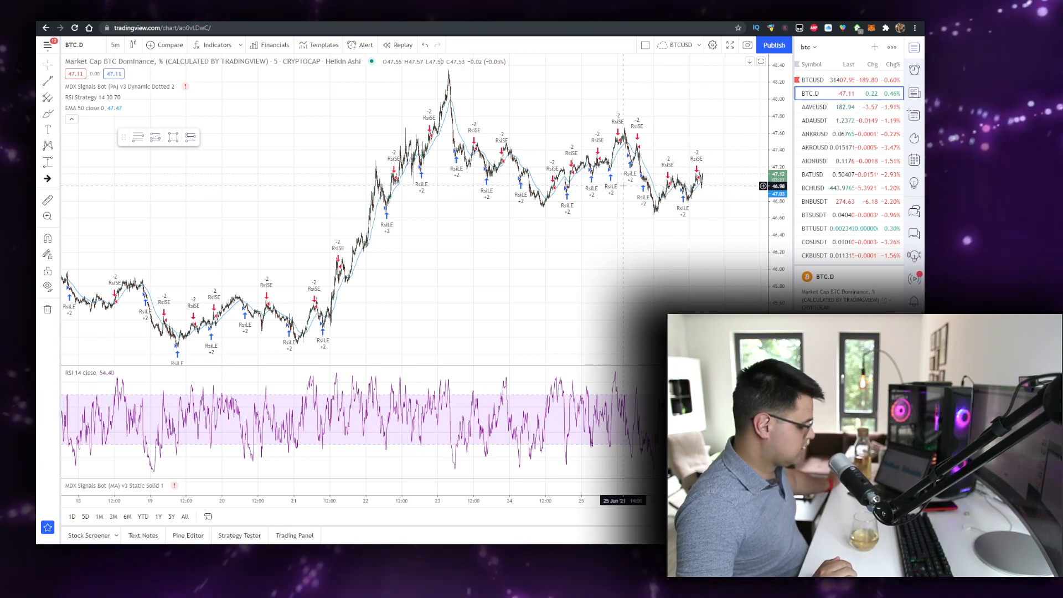